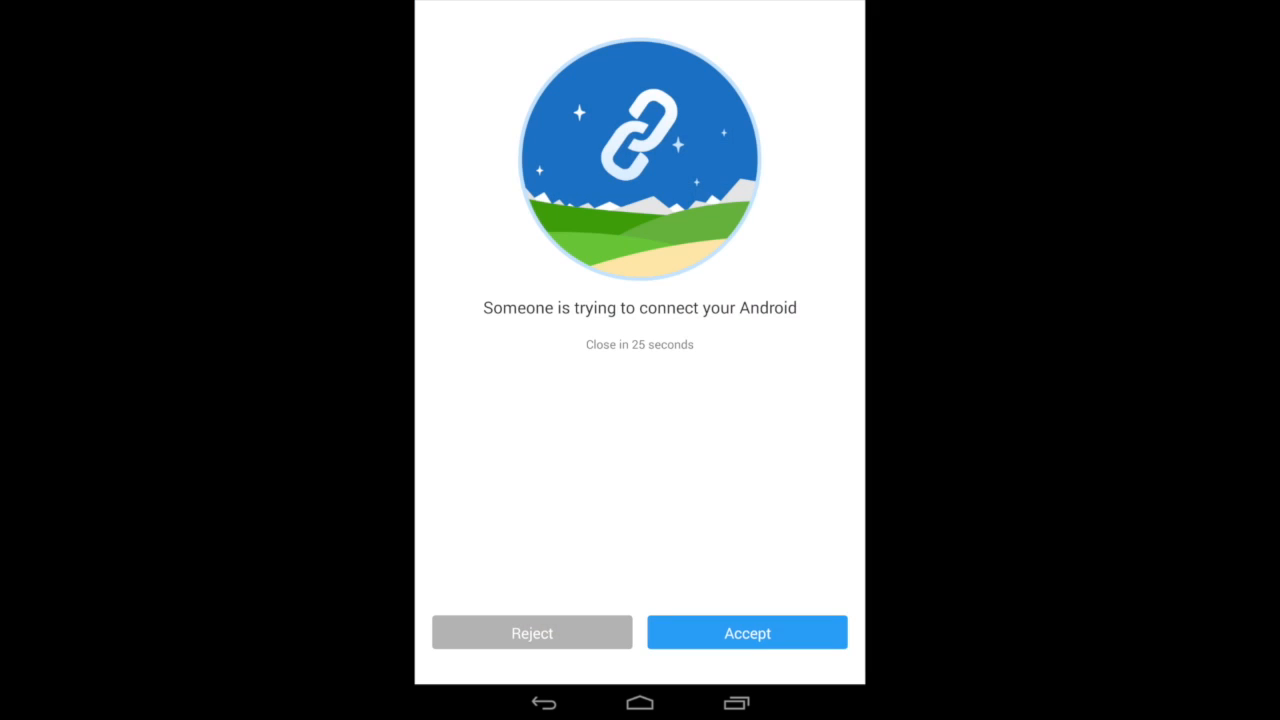
Step: Accept the 'Someone is trying to connect your Android' request to link the tablet
left_click(746, 632)
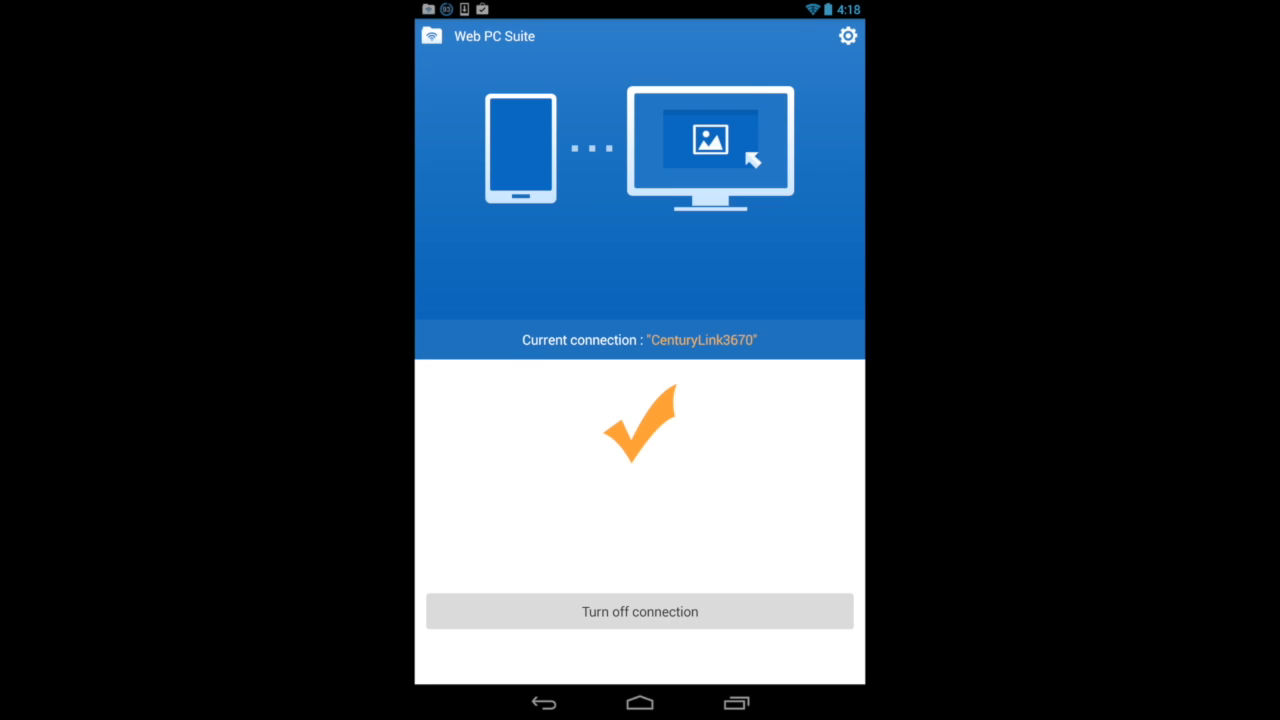
left_click(848, 36)
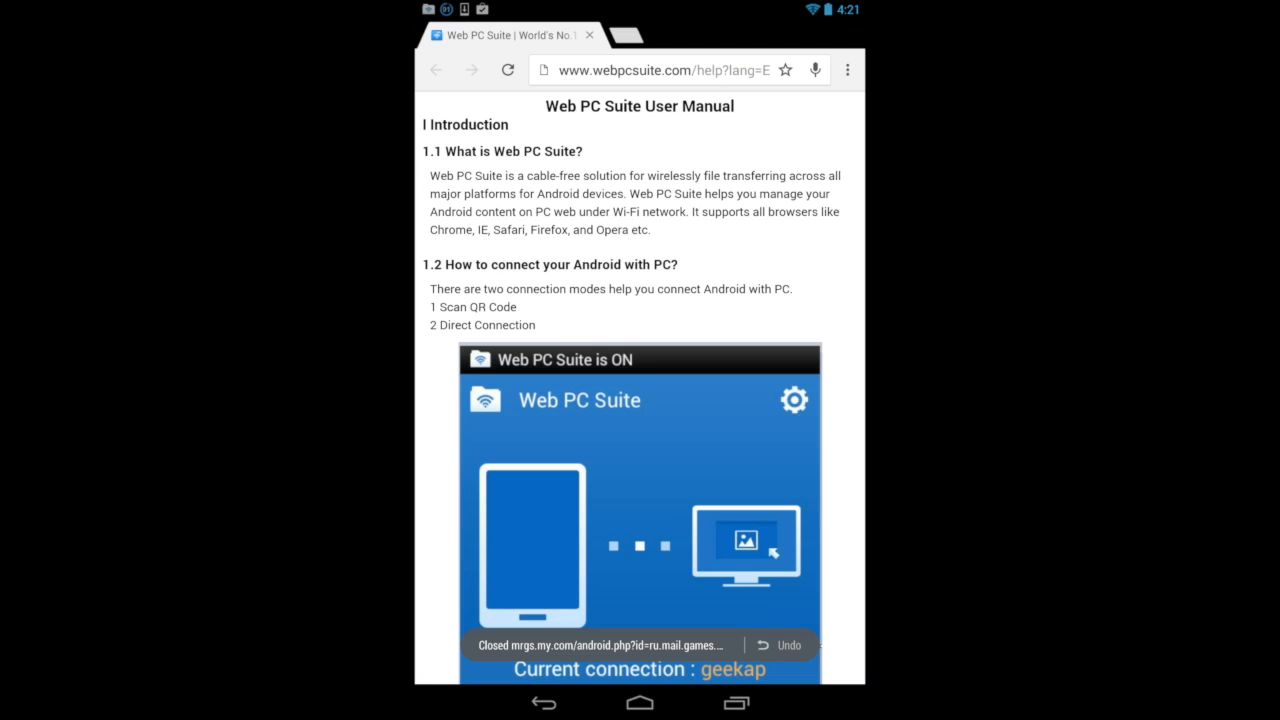
Step: Read down the user manual's connection section, then accept the computer's new request
scroll("down", 3)
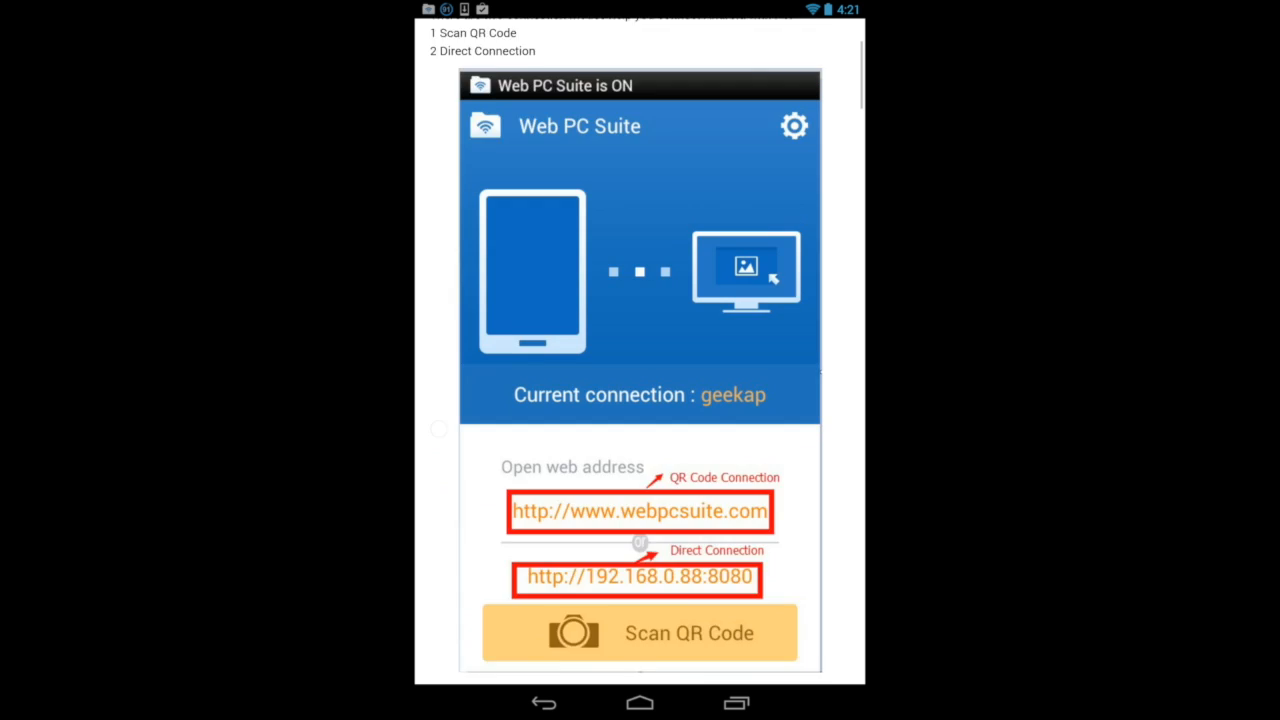
scroll("down", 3)
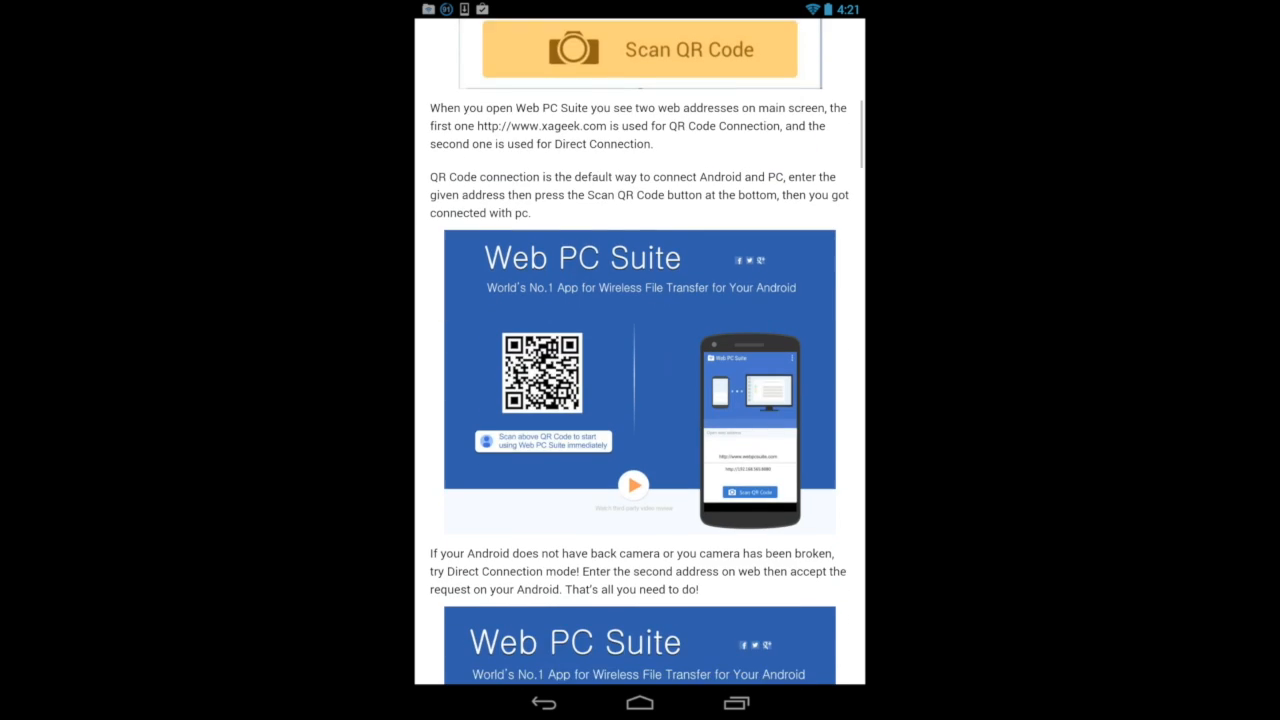
scroll("down", 3)
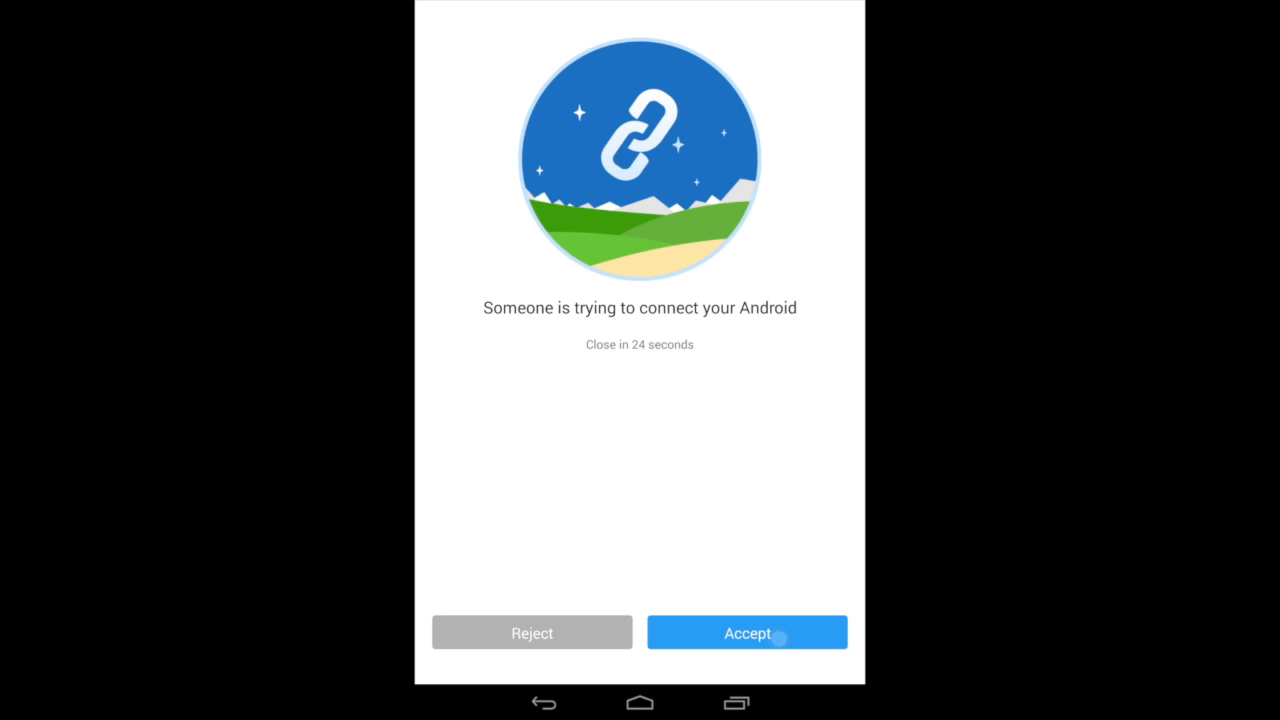
left_click(746, 632)
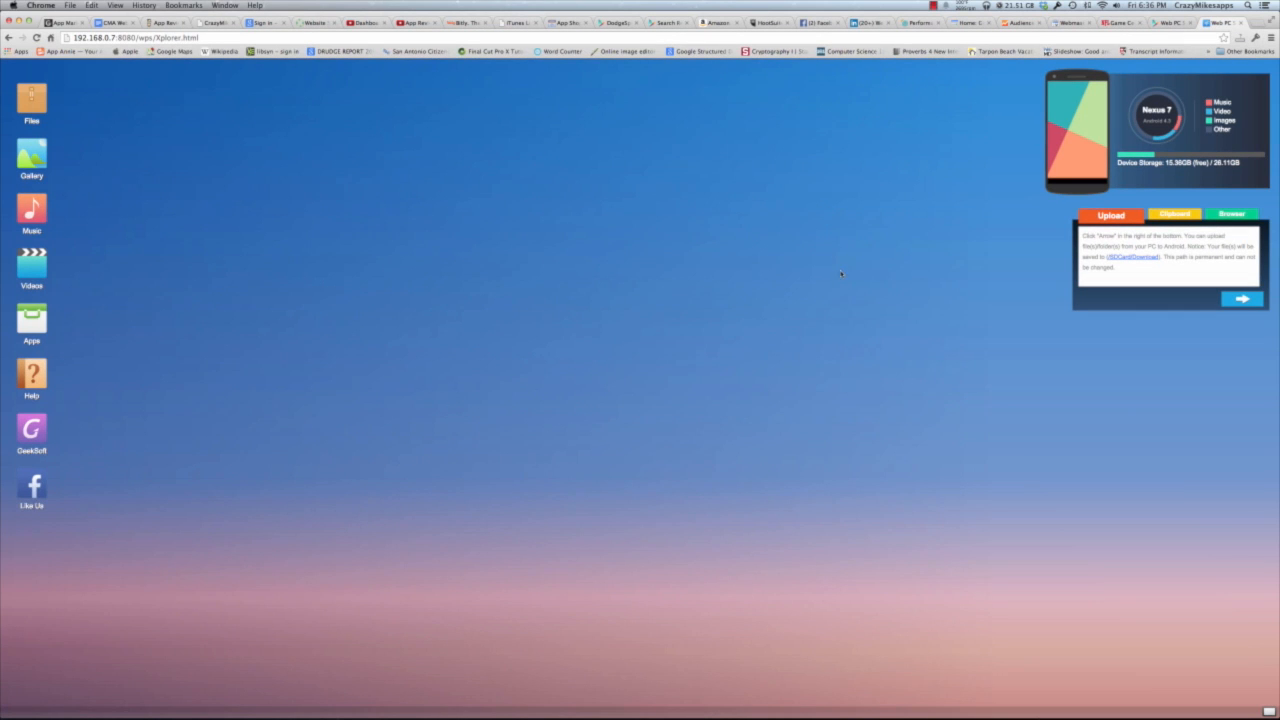
mouse_move(616, 184)
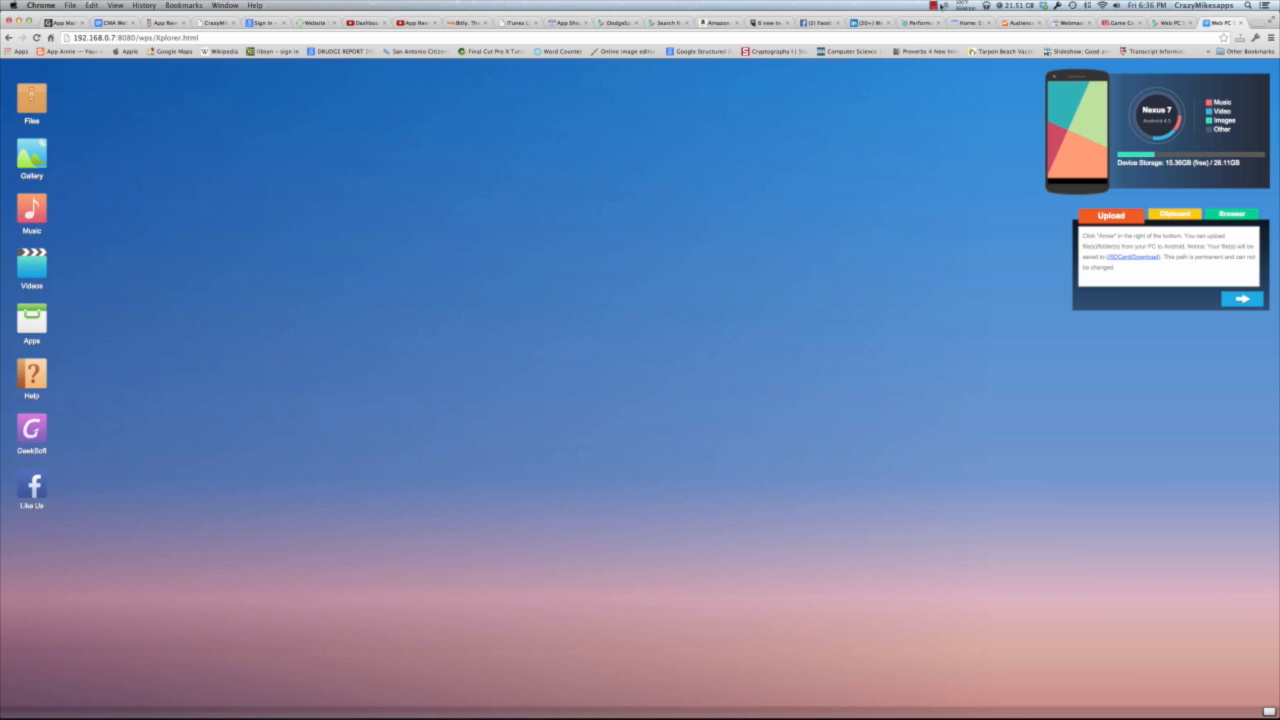
Step: Browse the tablet's Files, Gallery, Music and Apps sections from the Mac
left_click(32, 100)
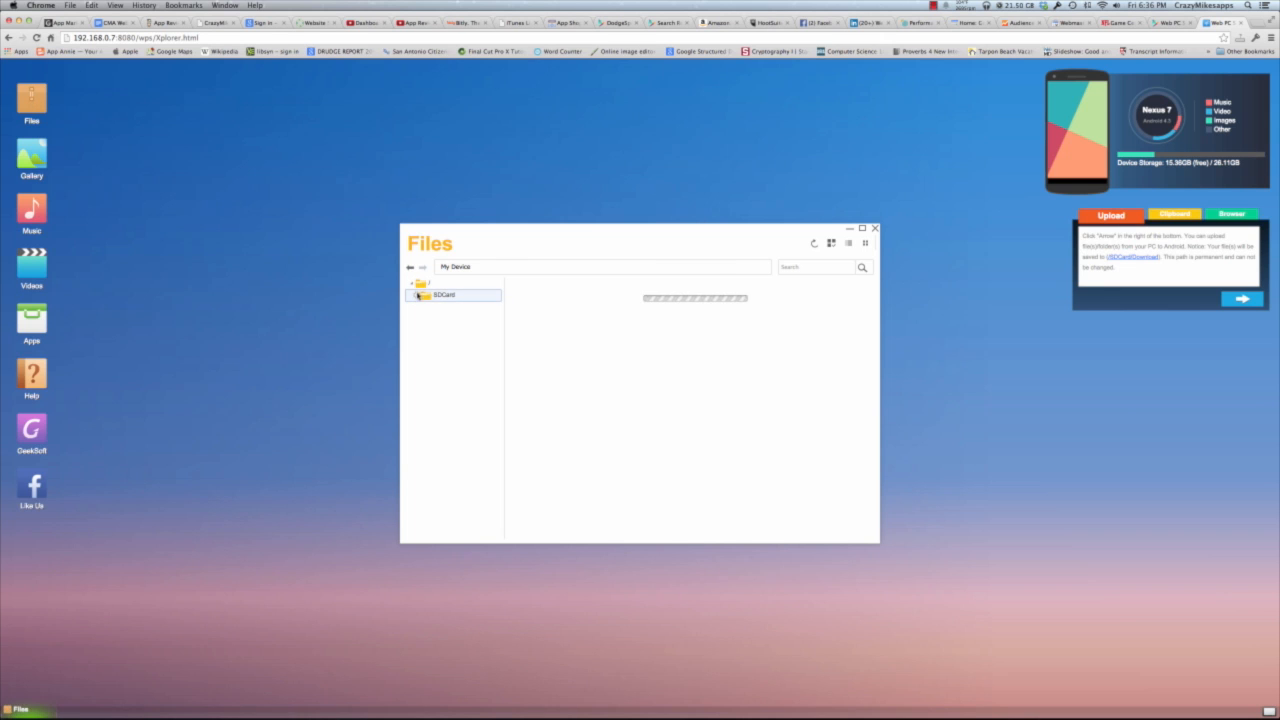
left_click(32, 156)
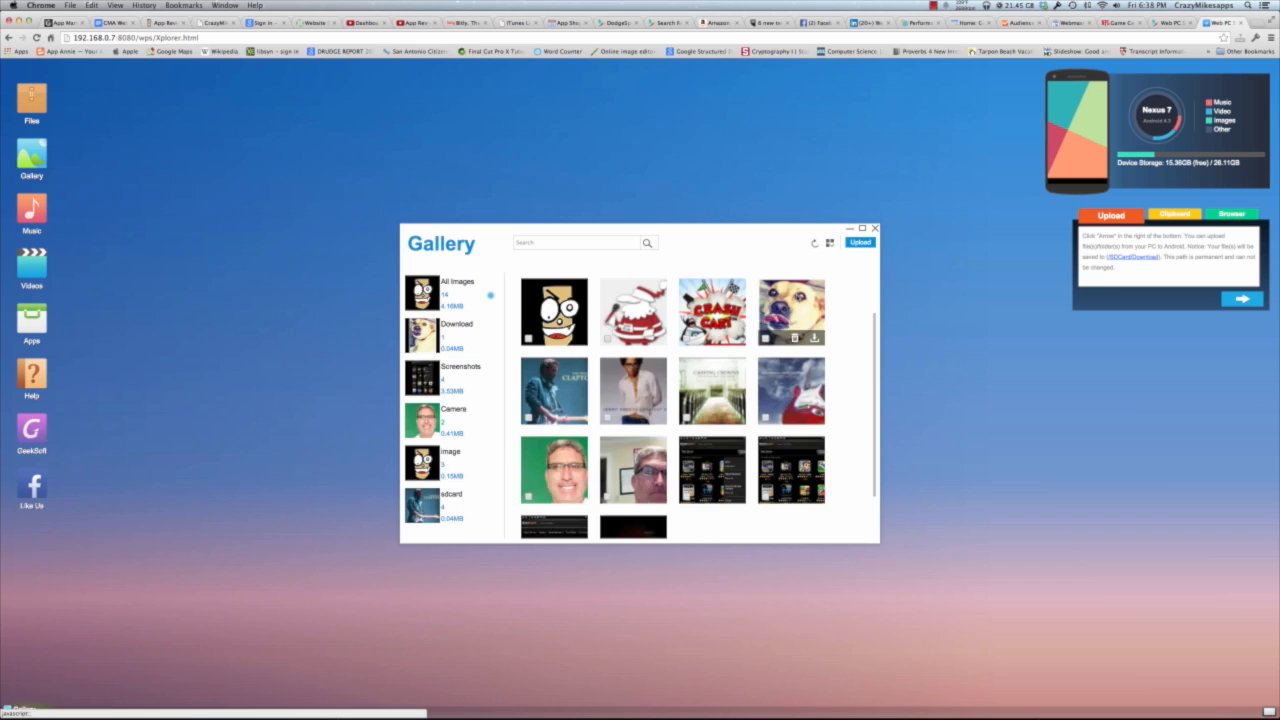
left_click(32, 216)
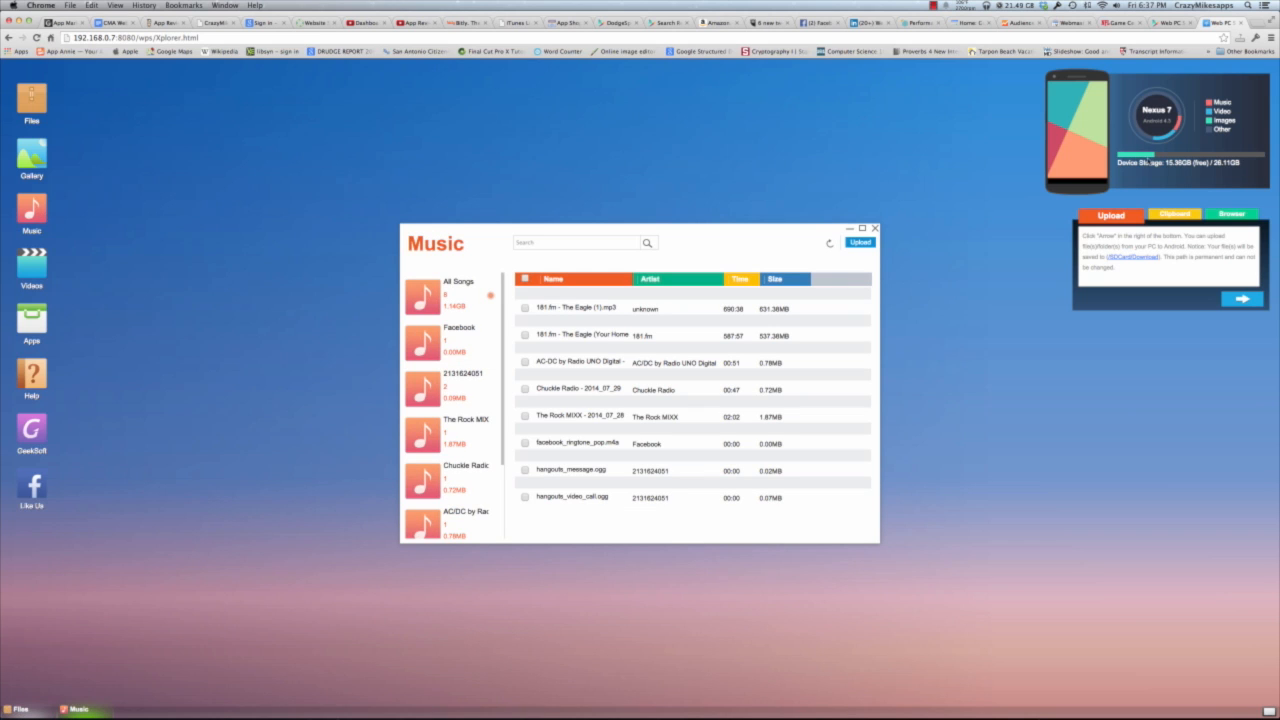
left_click(32, 316)
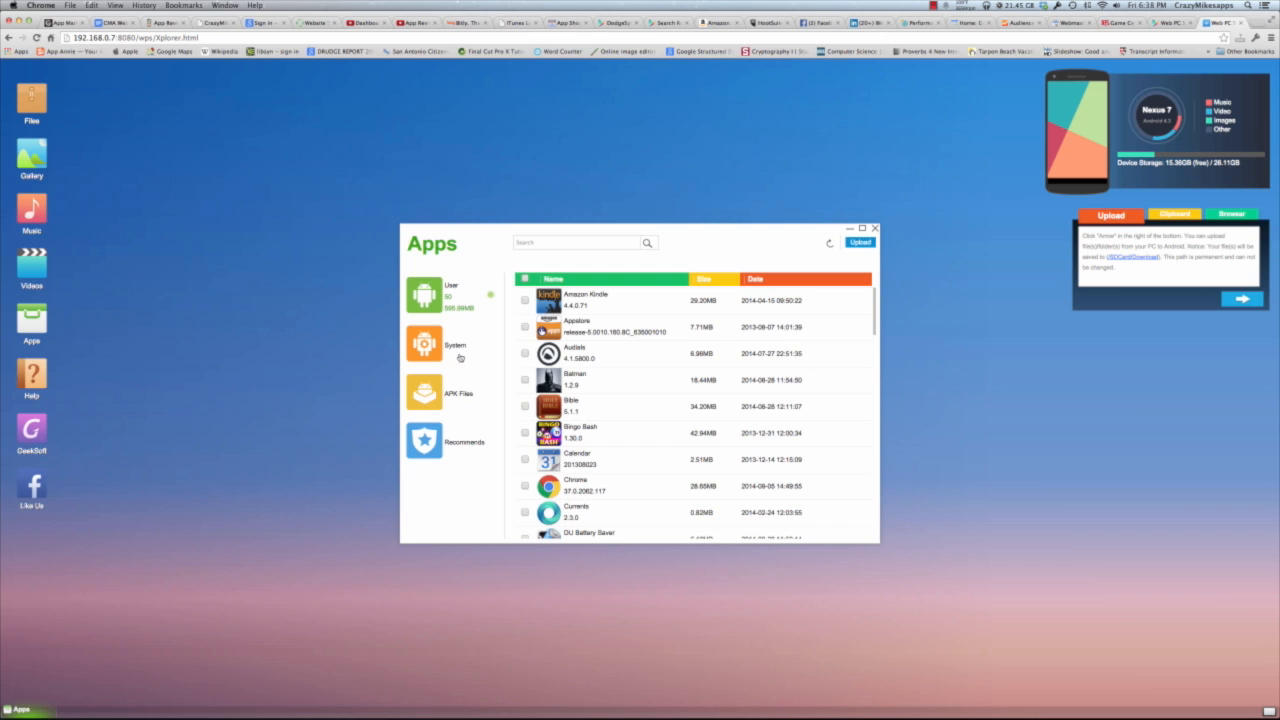
Step: Tick a song in the music list and download it to the Mac
left_click(424, 344)
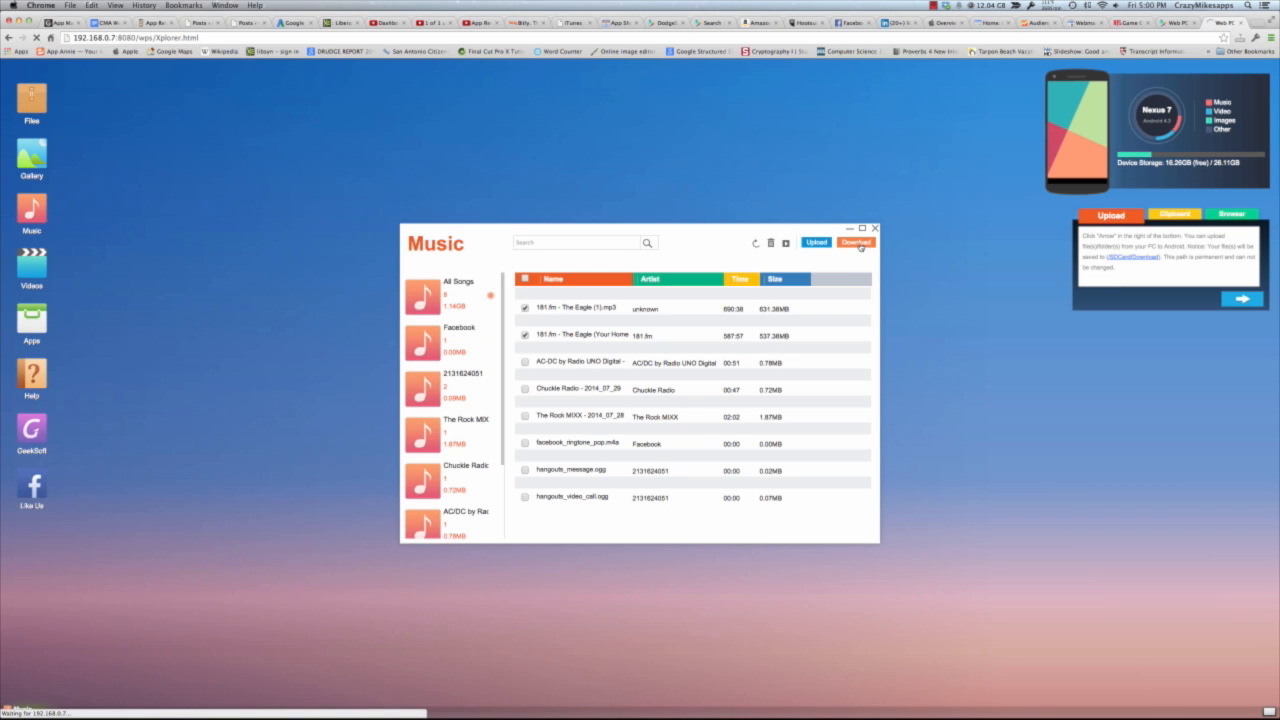
left_click(856, 242)
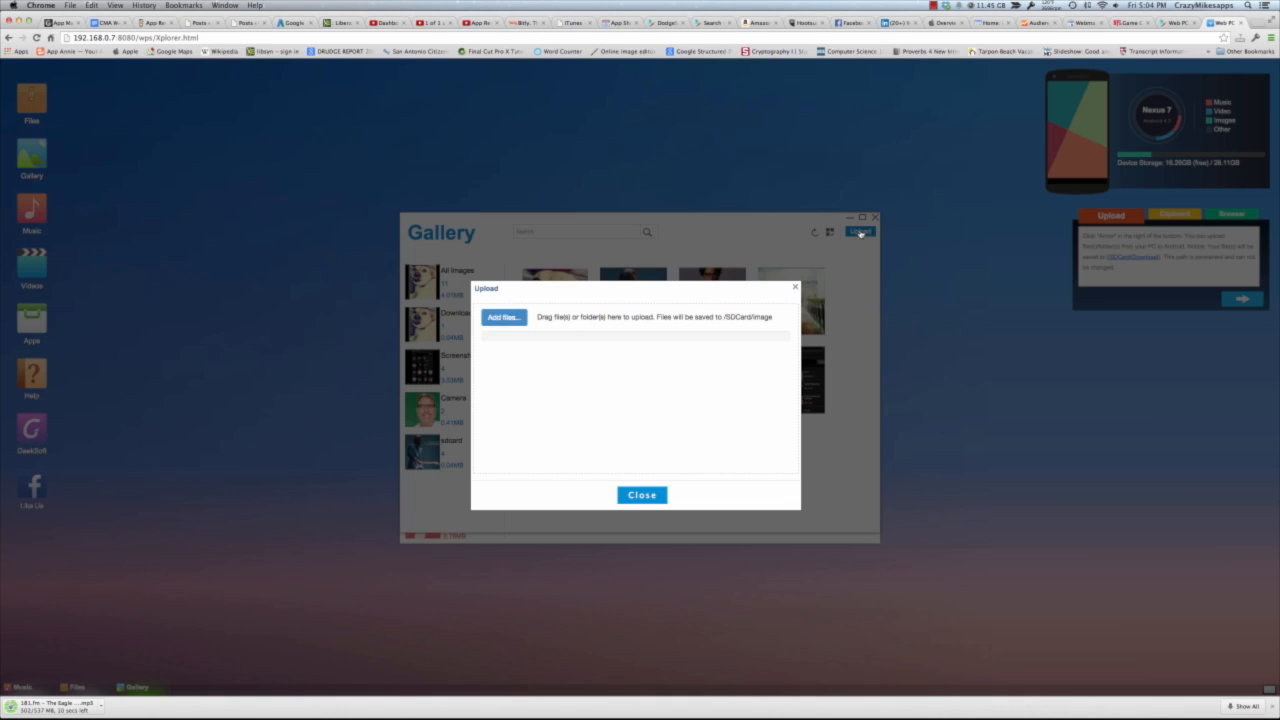
Step: Add several images from the Finder picker to the gallery upload and finish it
left_click(504, 316)
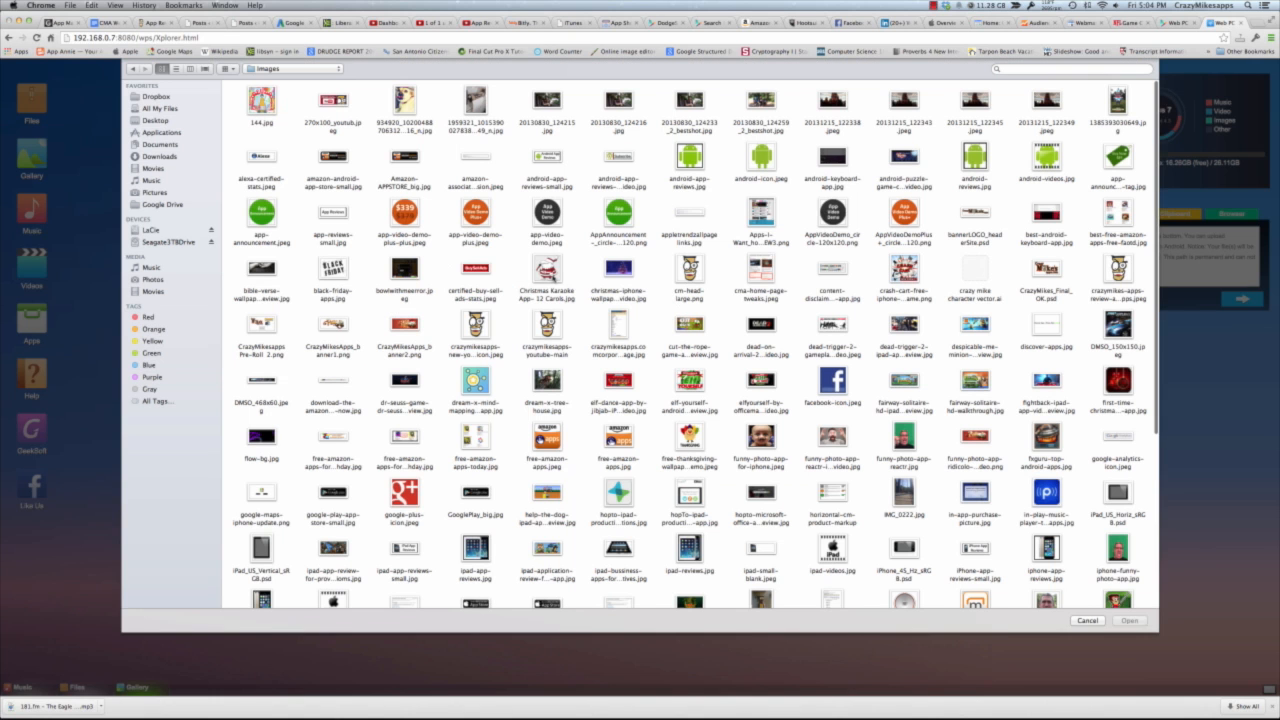
left_click(548, 270)
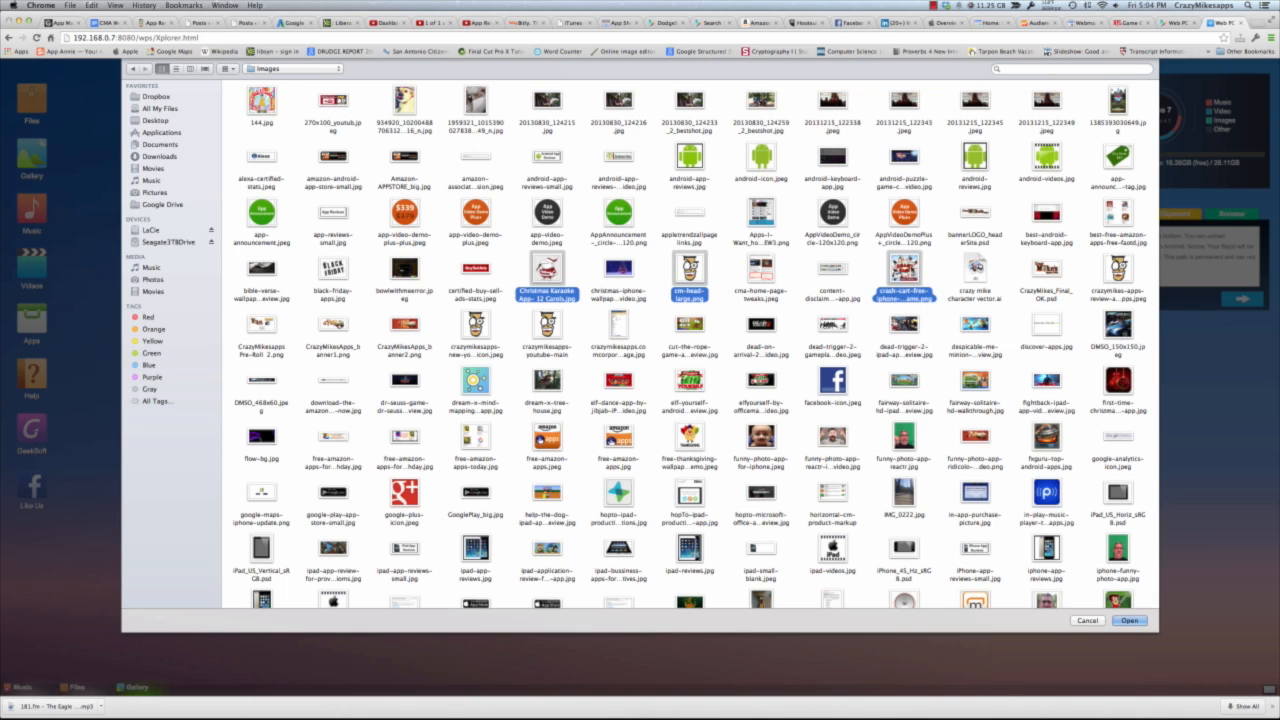
left_click(1128, 620)
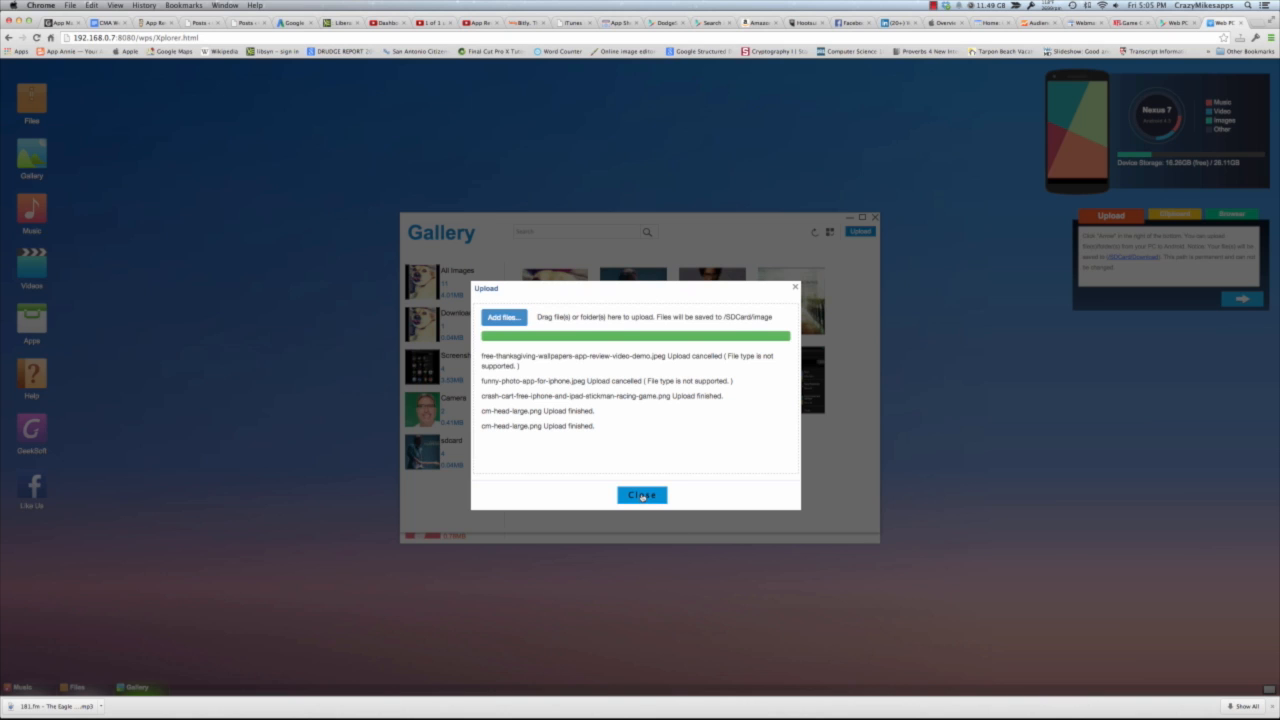
left_click(640, 494)
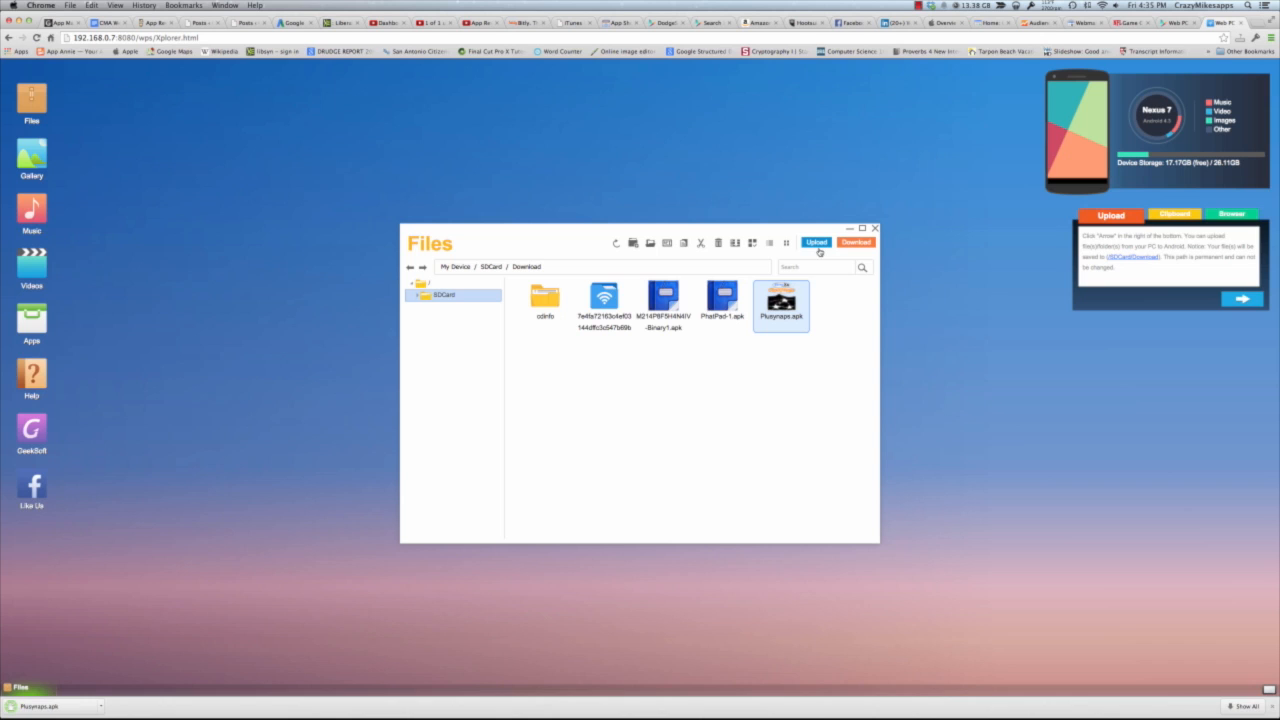
Step: Upload the dog JPG into the Download folder and preview it full size
left_click(816, 242)
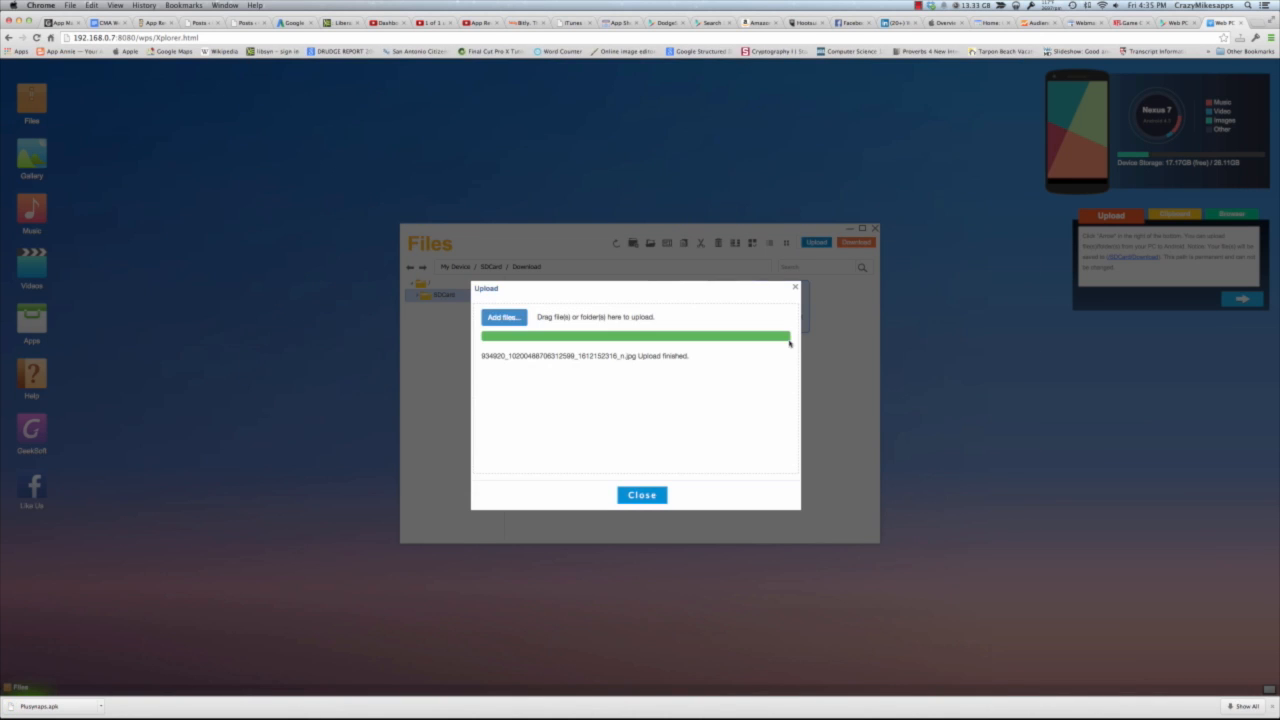
left_click(640, 494)
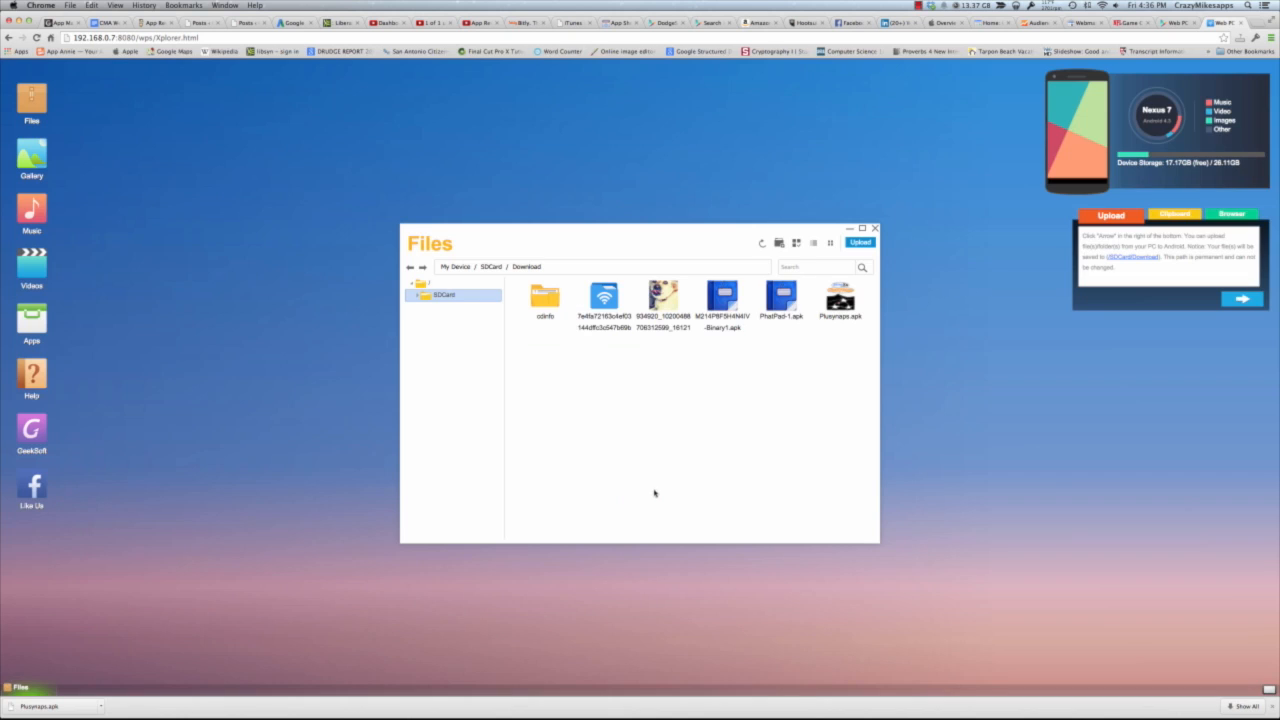
double_click(664, 296)
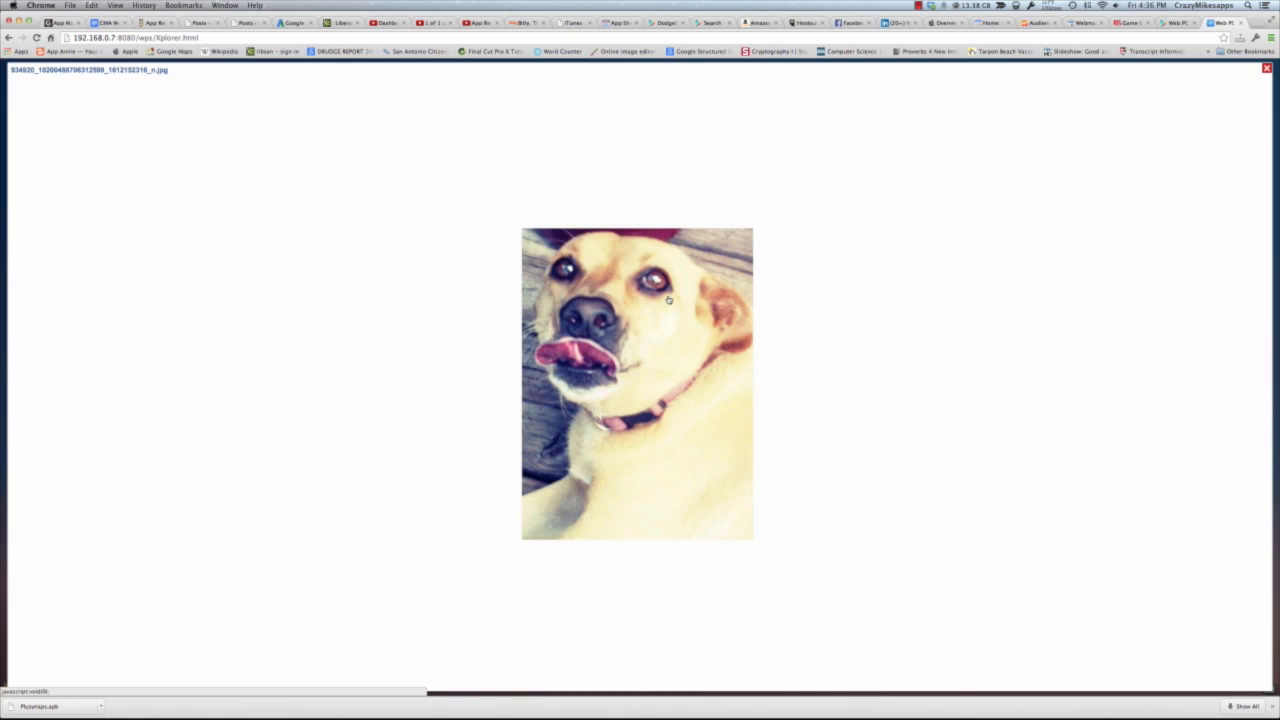
left_click(1268, 68)
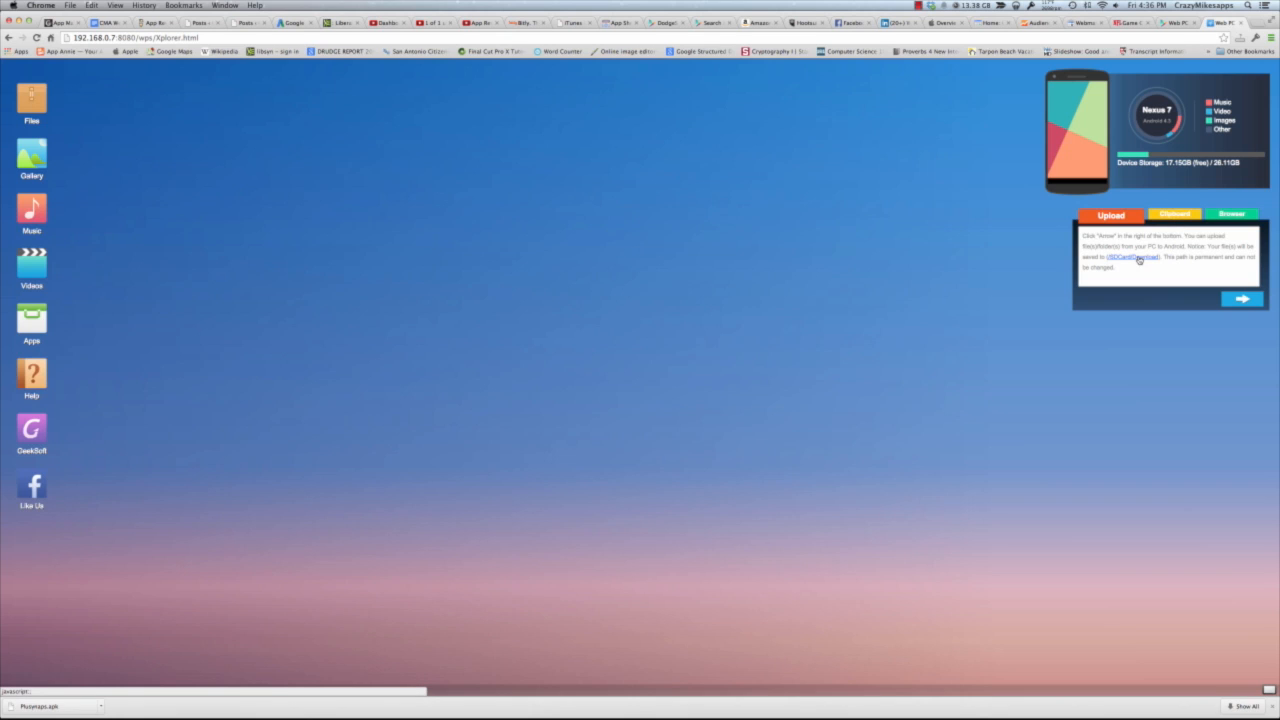
Step: Switch to the Clipboard widget, focus its text box, then go to the guide page
left_click(1170, 214)
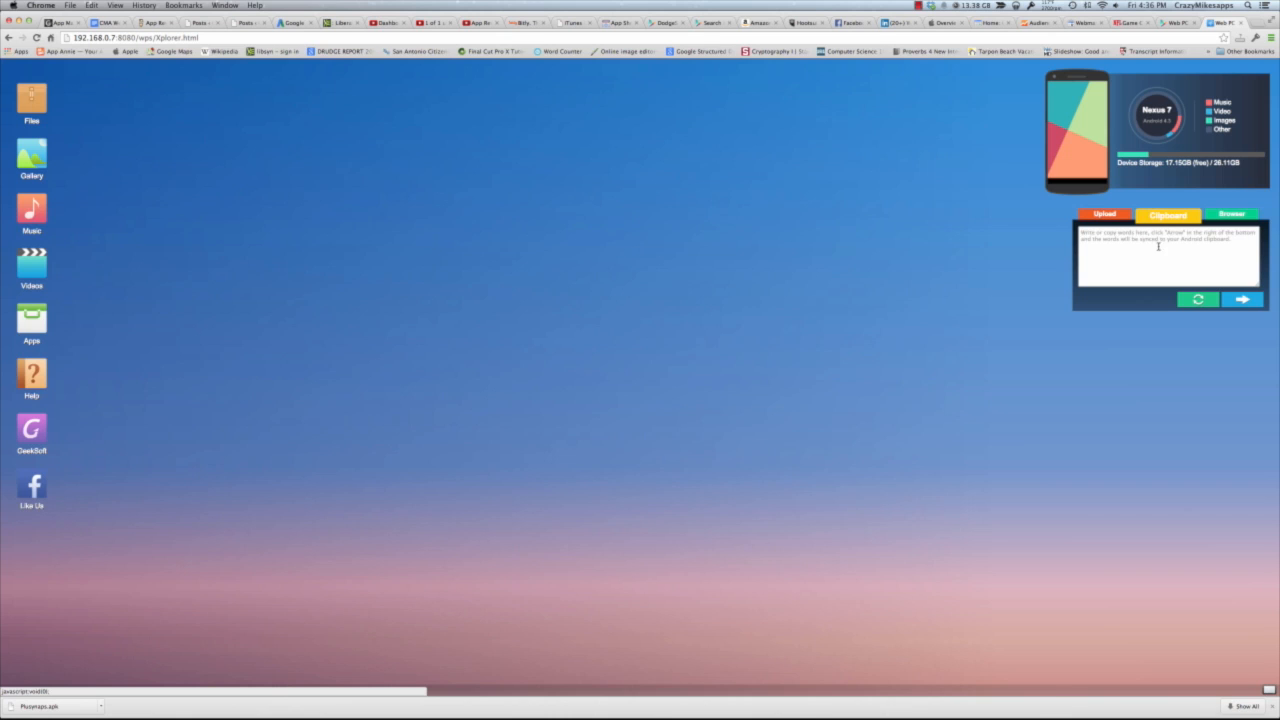
left_click(1228, 214)
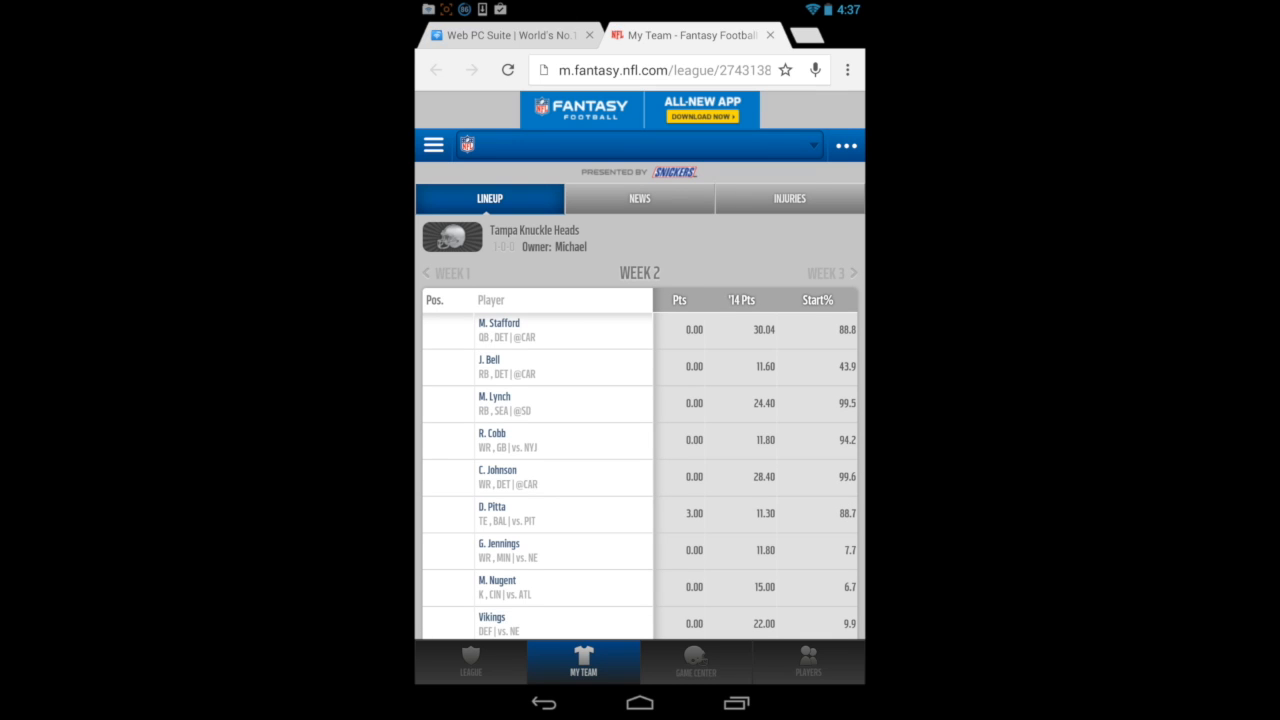
left_click(504, 36)
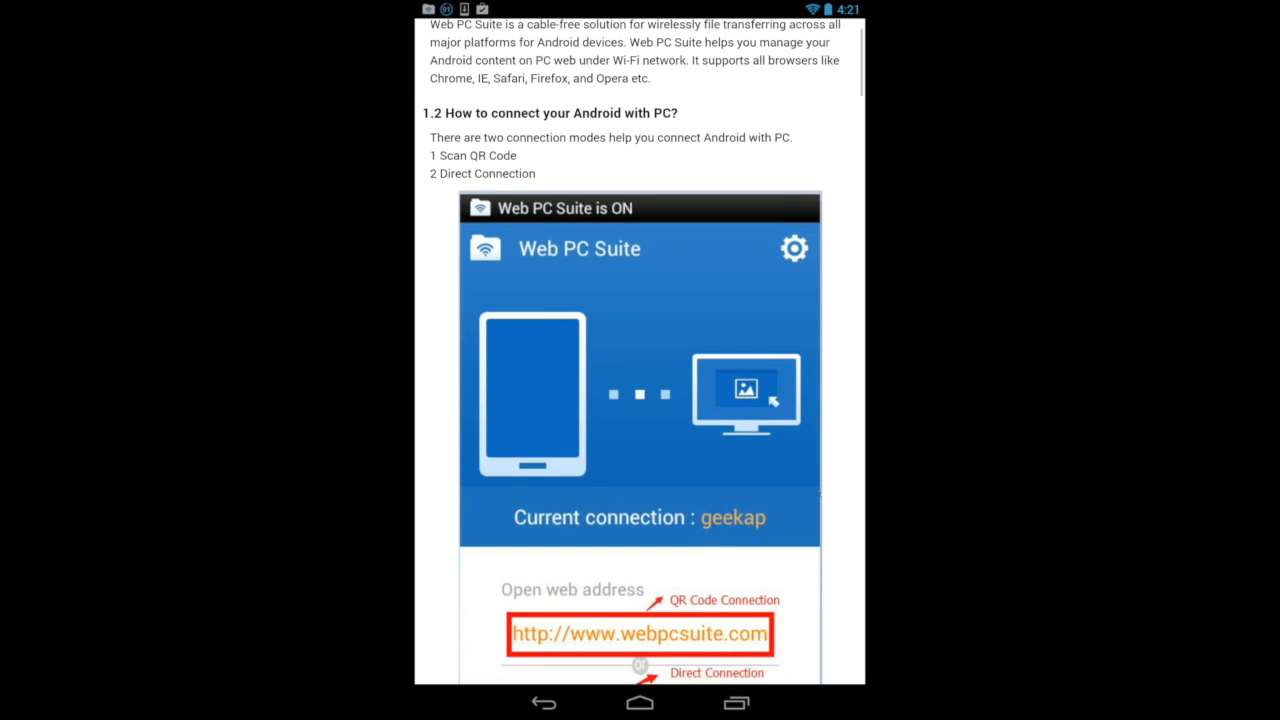
Step: Scroll the guide past file transfer, gallery, music and tools down to App Setting
scroll("down", 3)
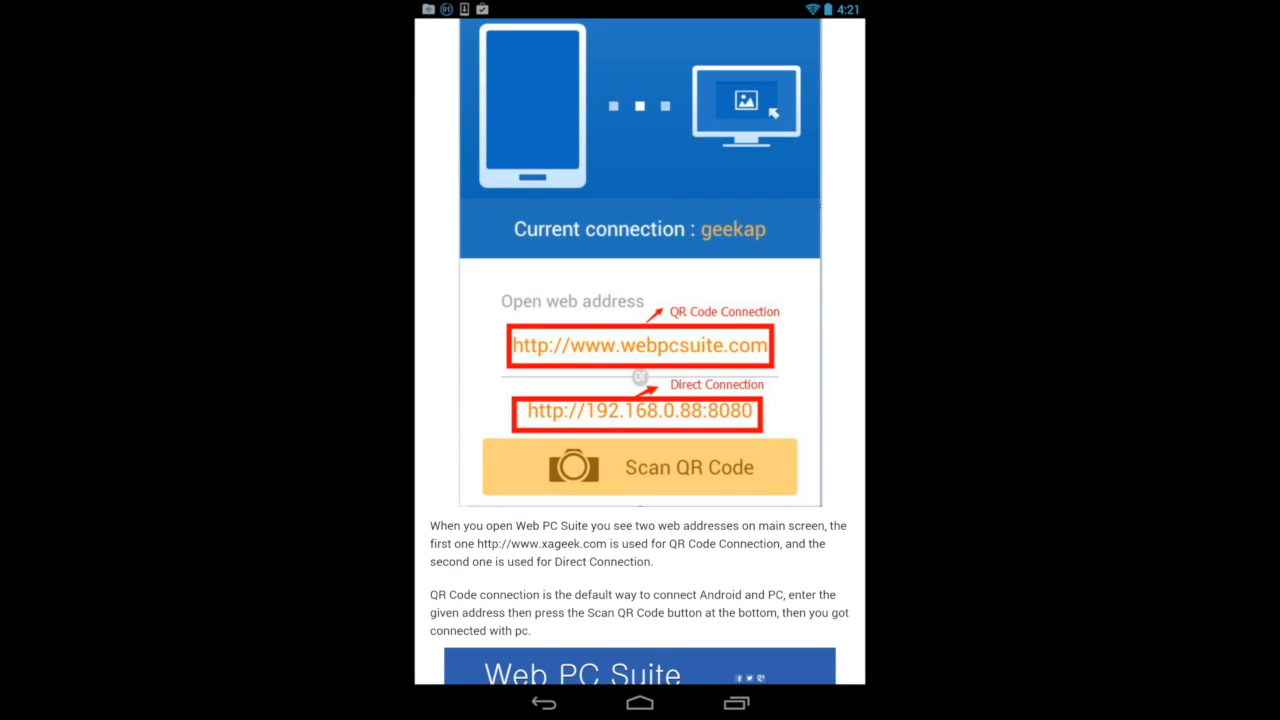
scroll("down", 3)
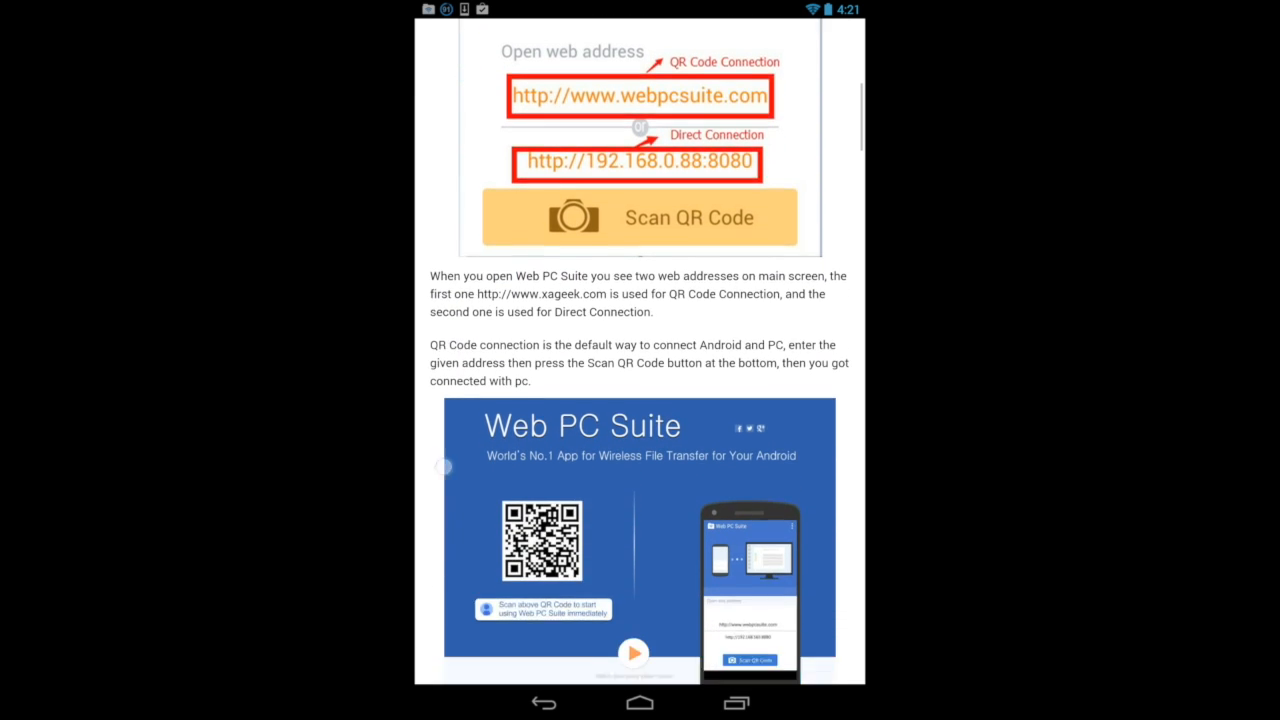
scroll("down", 3)
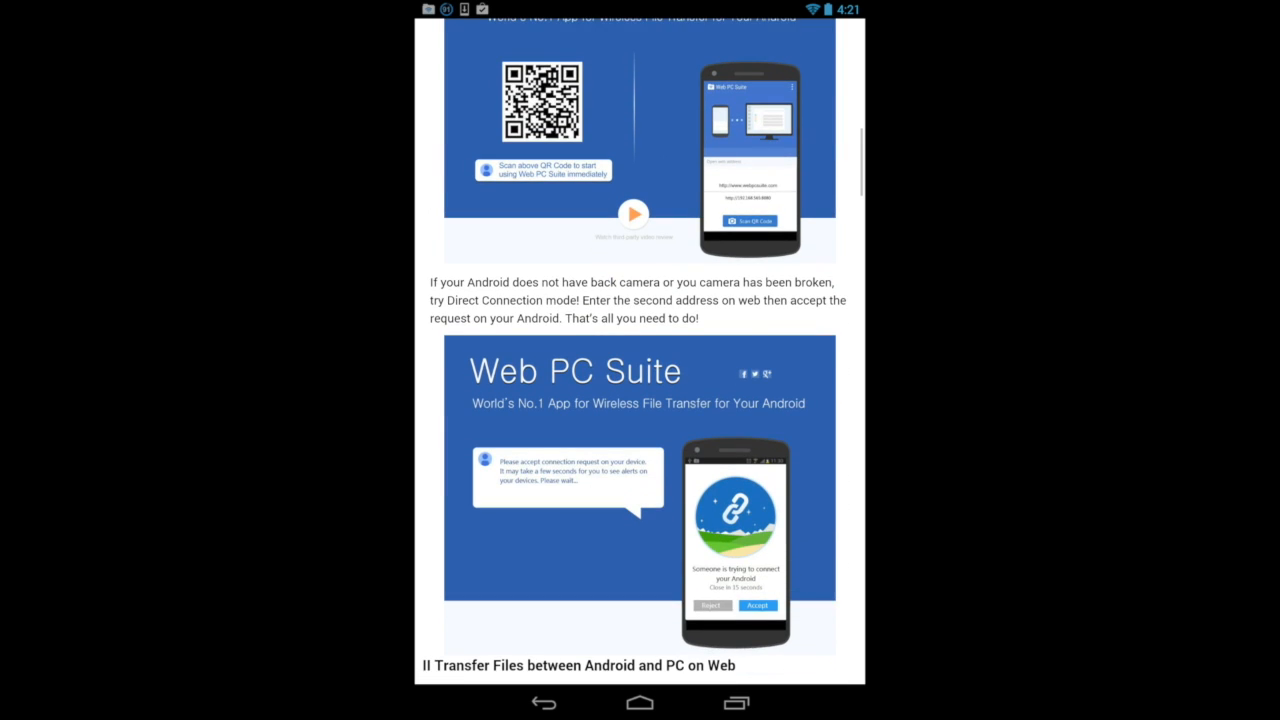
scroll("down", 3)
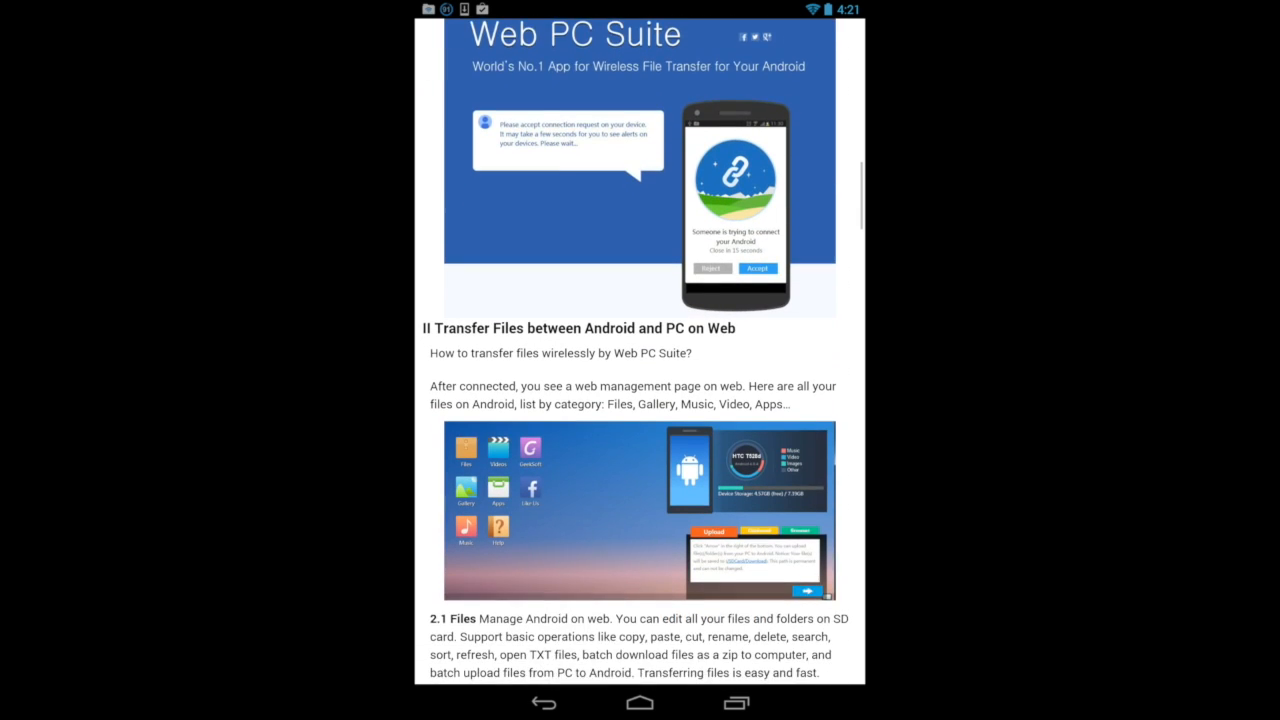
scroll("down", 3)
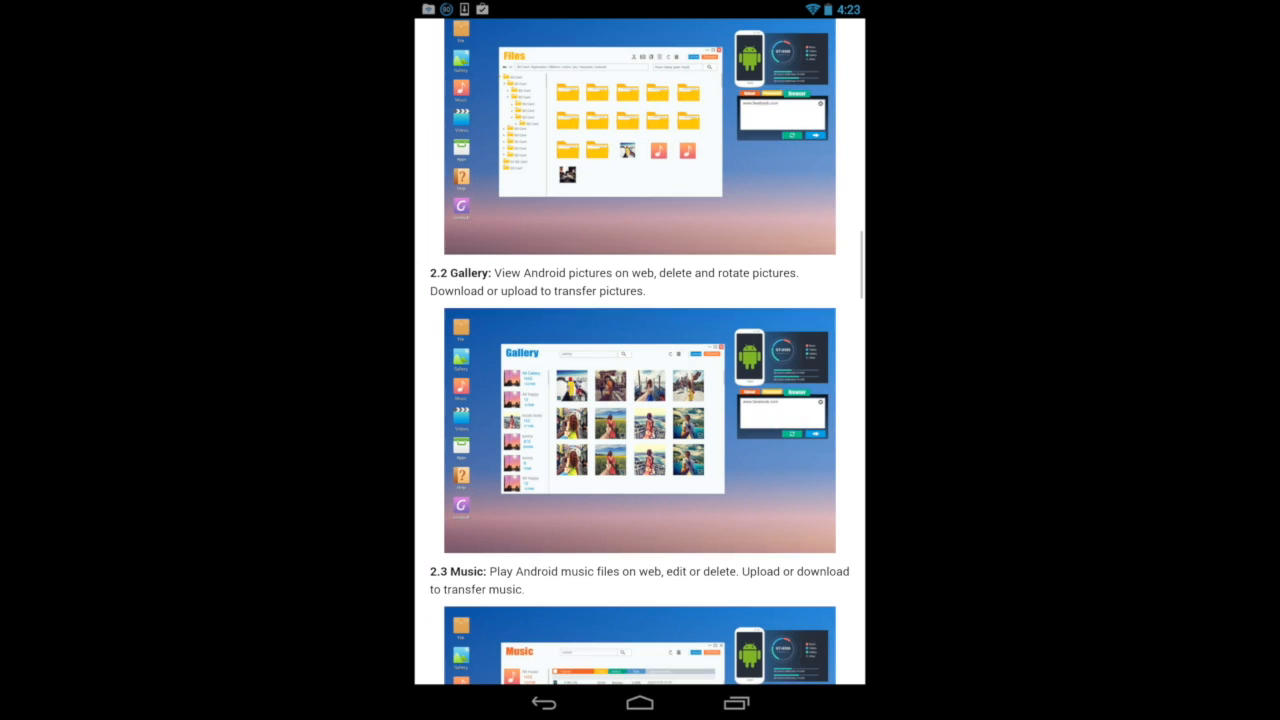
scroll("down", 3)
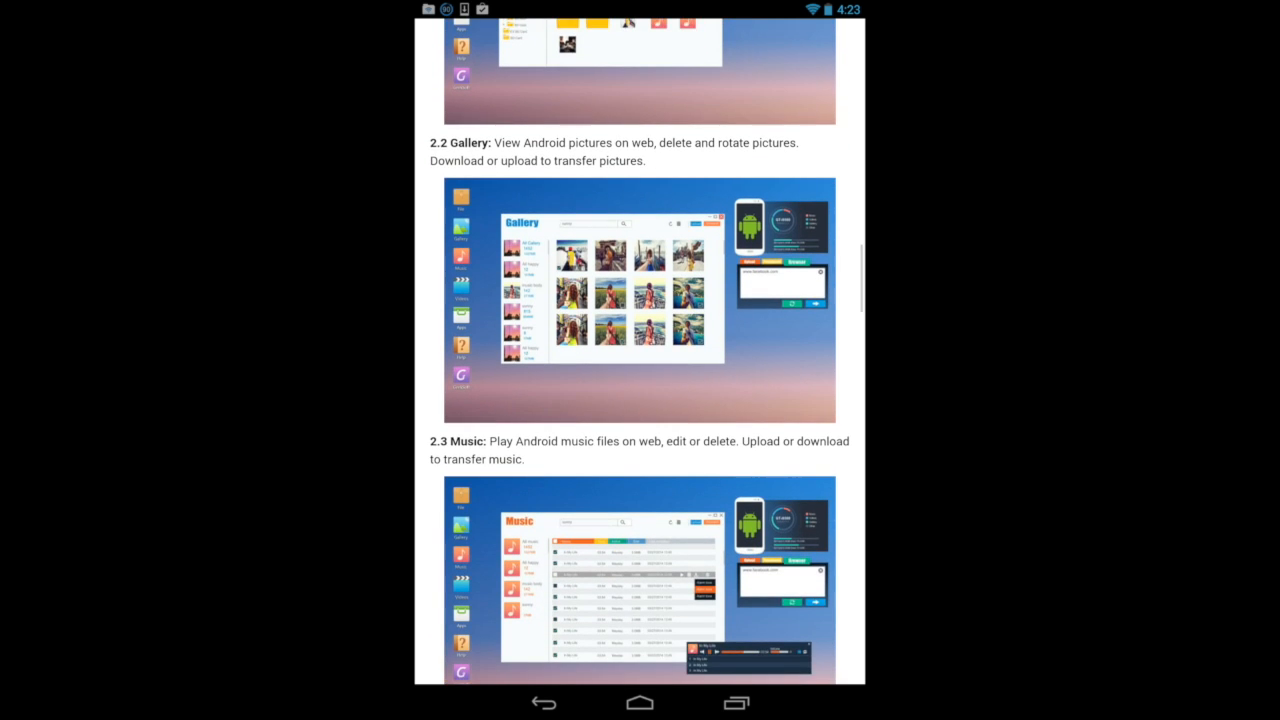
scroll("down", 3)
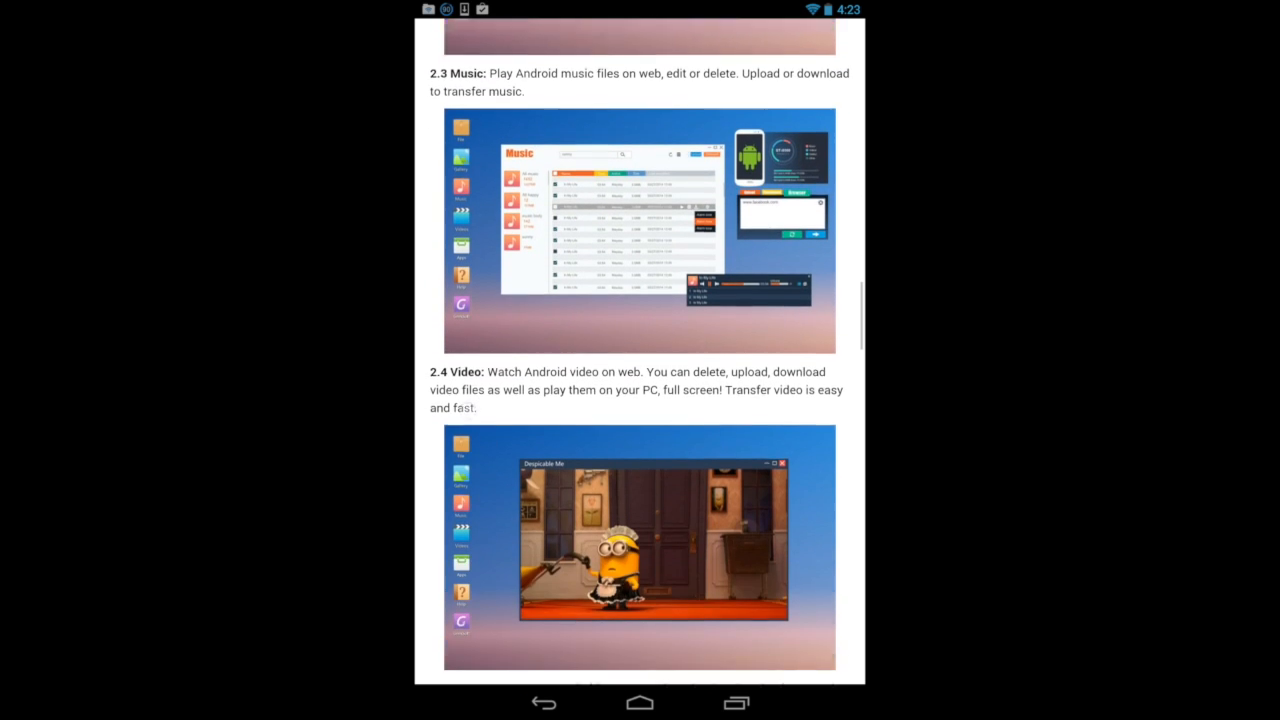
scroll("down", 3)
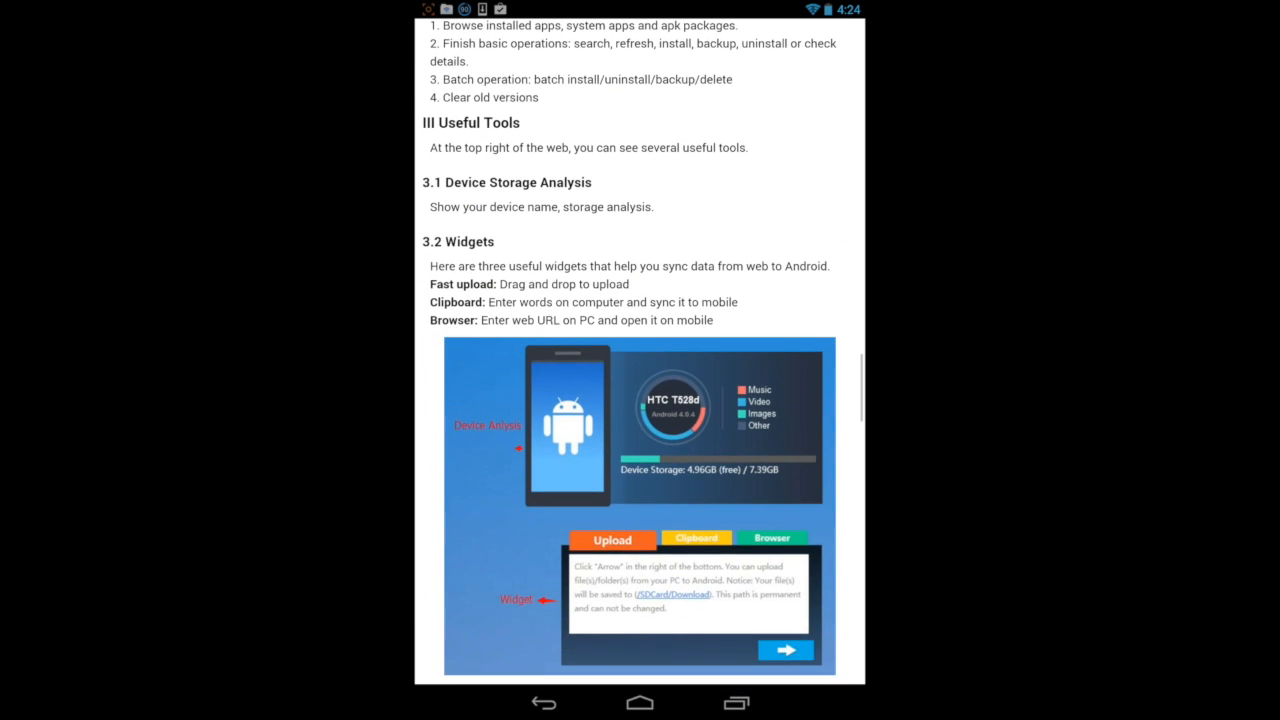
scroll("down", 3)
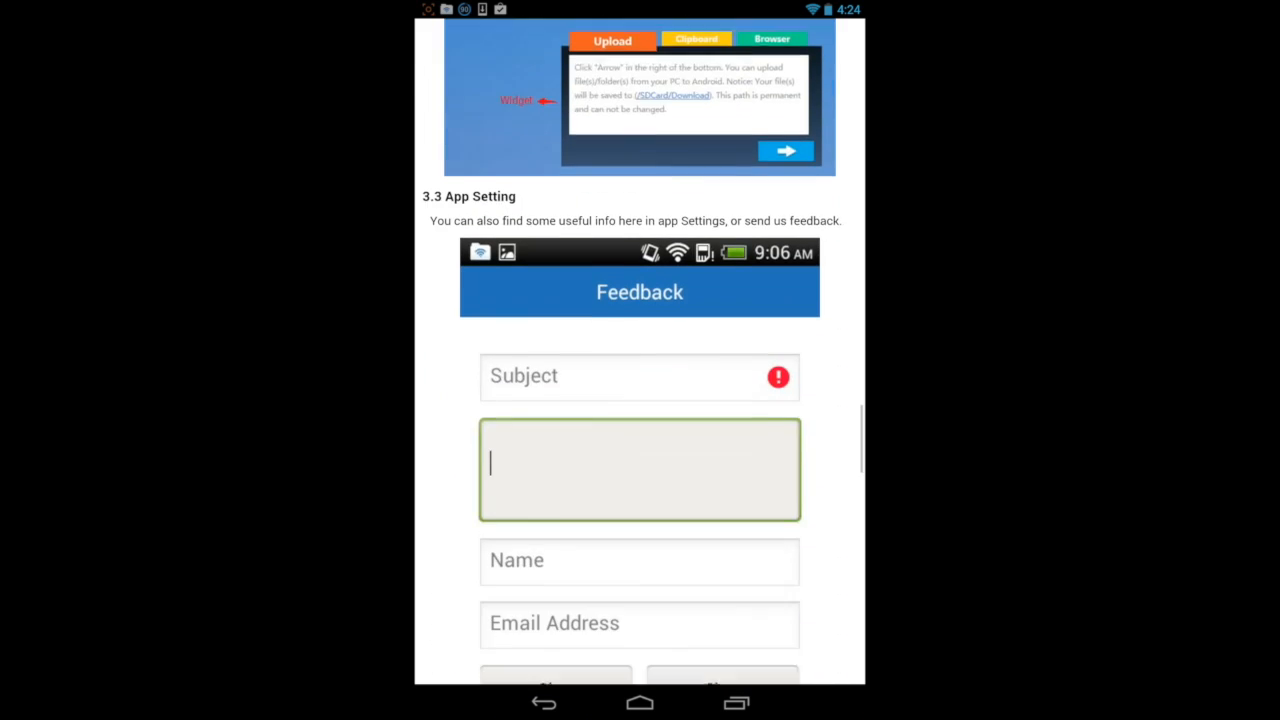